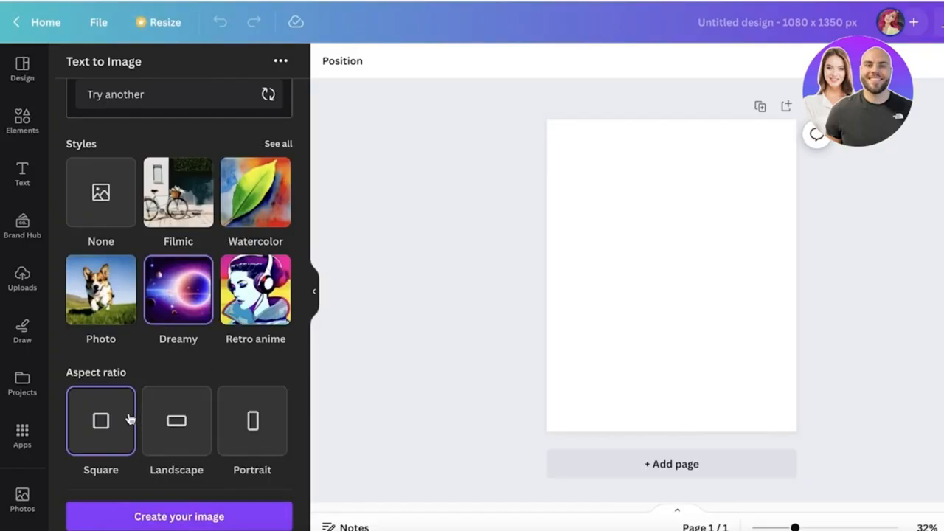
Generate four portrait-ratio images from the koi fish pond prompt.
click(253, 420)
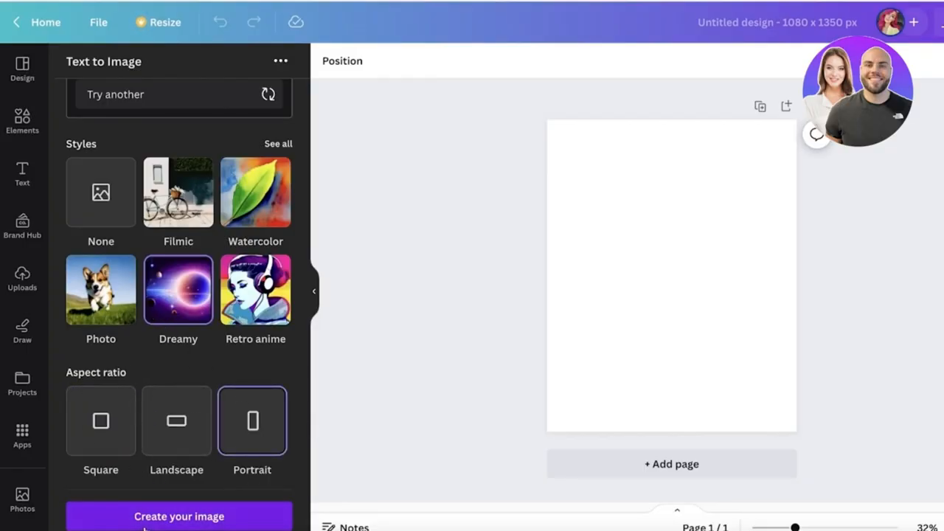
click(179, 517)
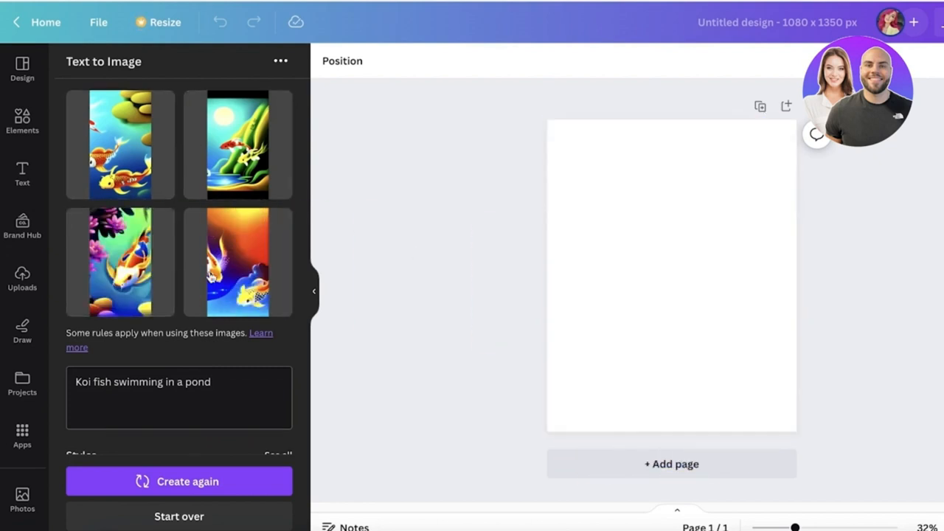
click(119, 262)
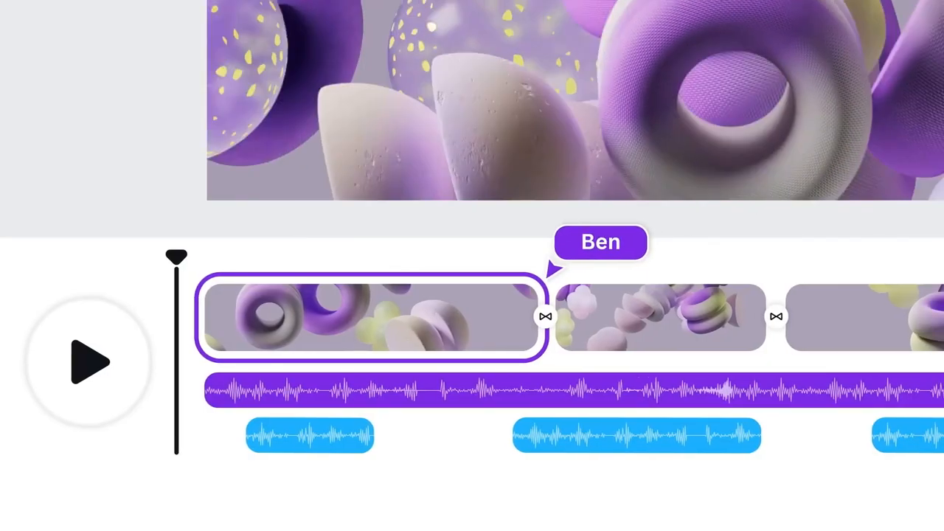
scroll(right, 3)
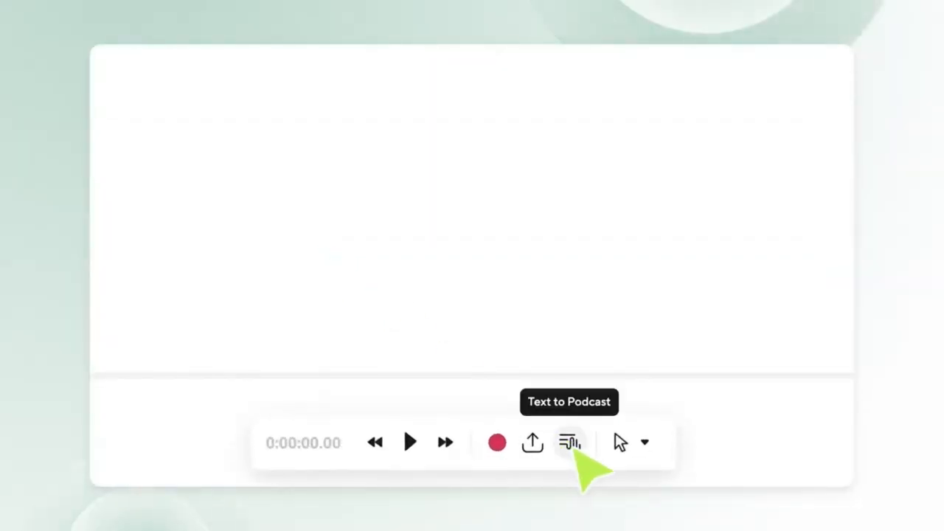
Open Text to Podcast and generate speech from the entered text.
click(569, 442)
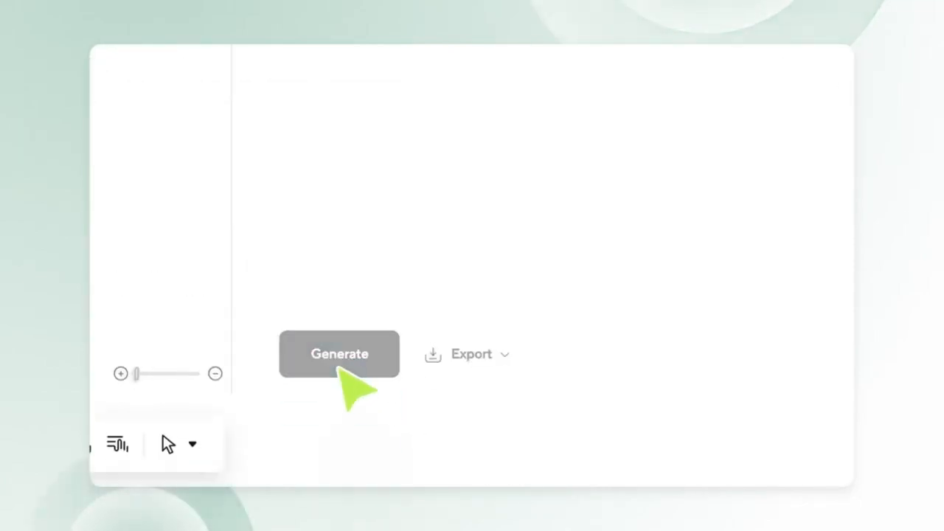
click(339, 354)
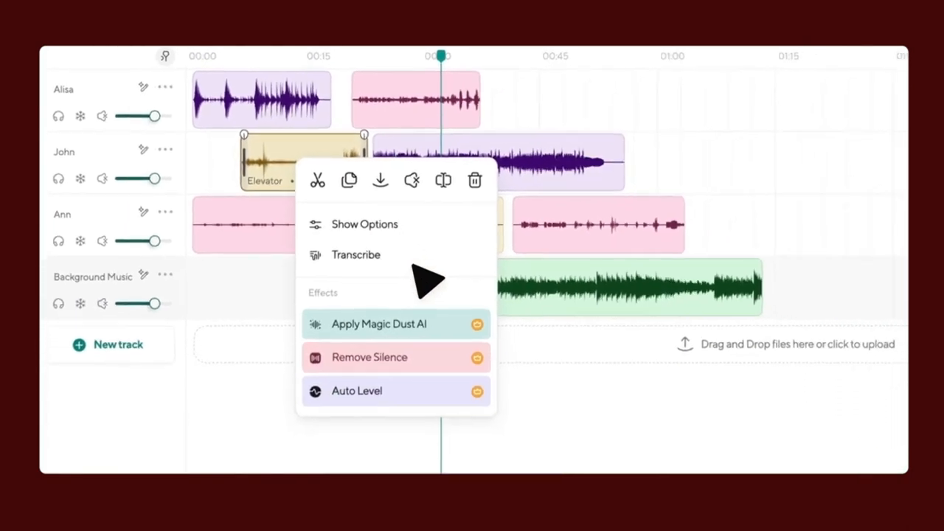
Split the Elevator clip on the second track into two pieces.
click(317, 180)
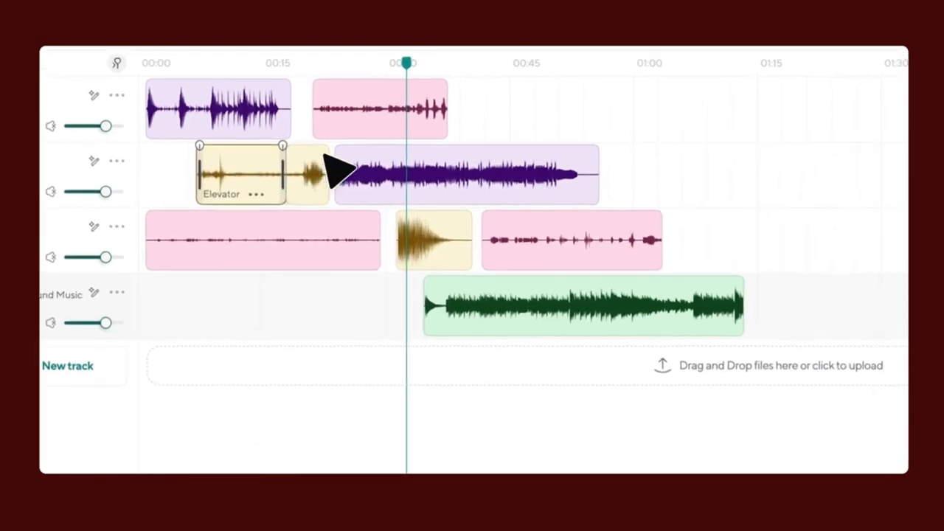
click(646, 74)
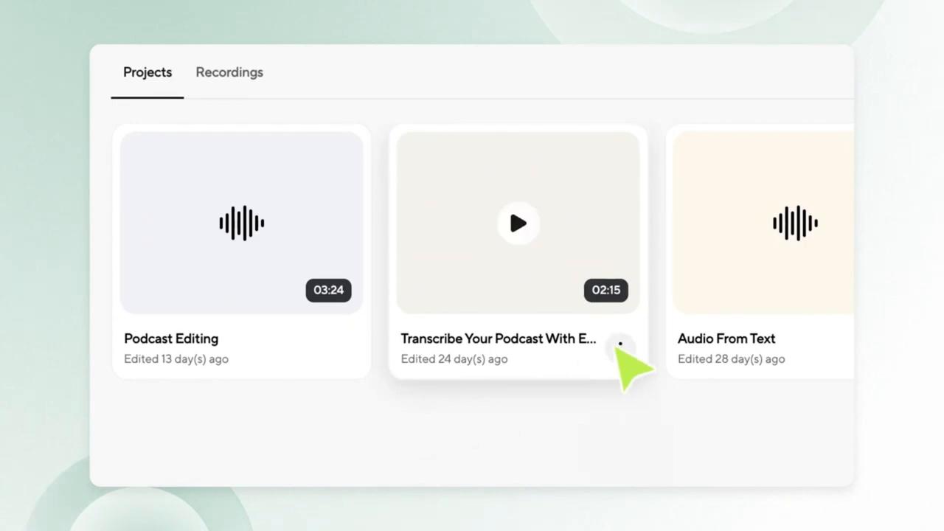
Delete the Transcribe Your Podcast project from the projects list.
click(620, 344)
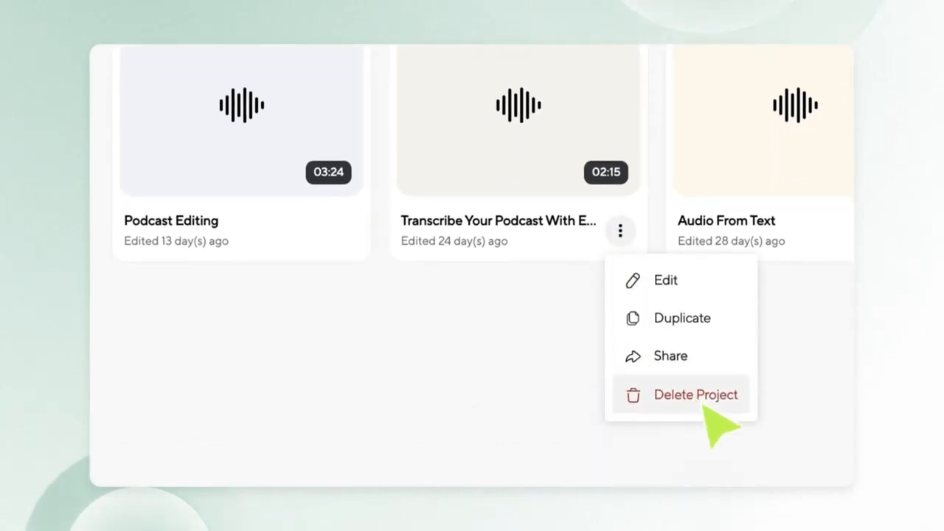
click(694, 395)
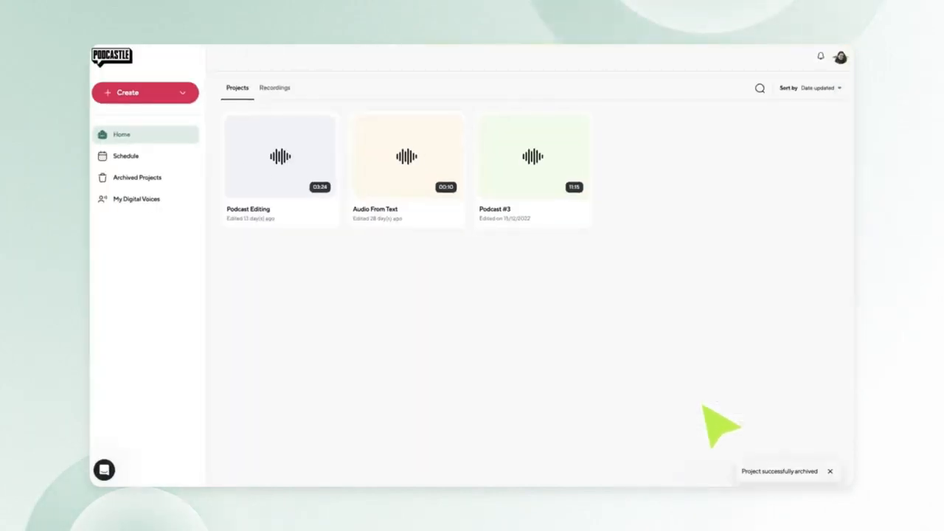
click(137, 177)
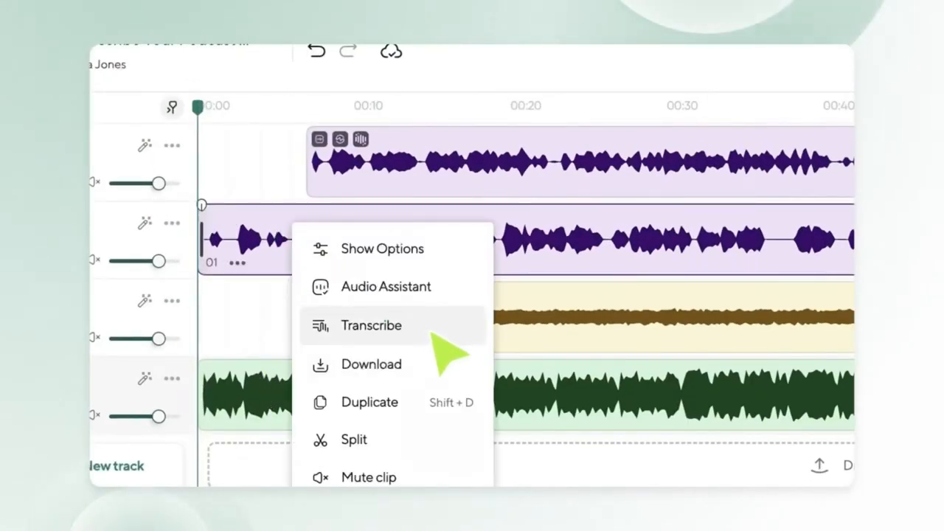
Transcribe the second track's clip in English, one speaker, detecting filler words.
click(371, 325)
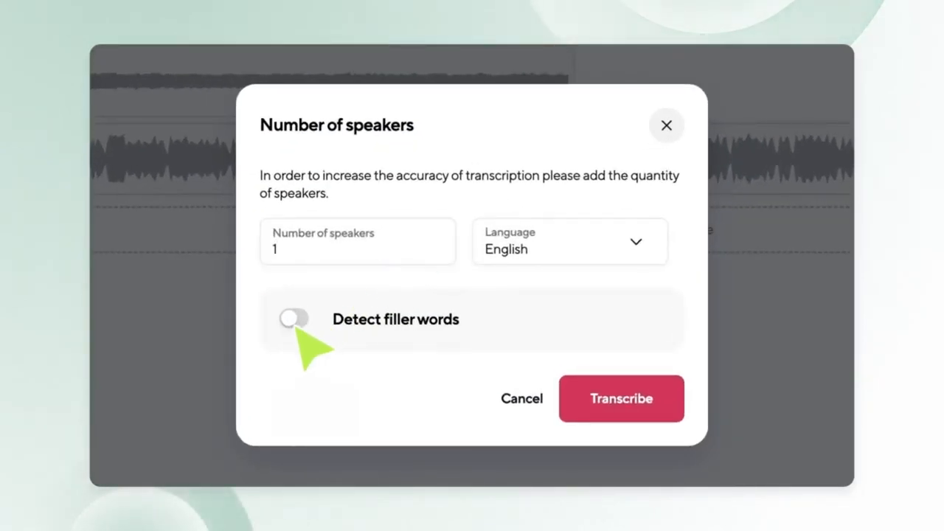
click(293, 318)
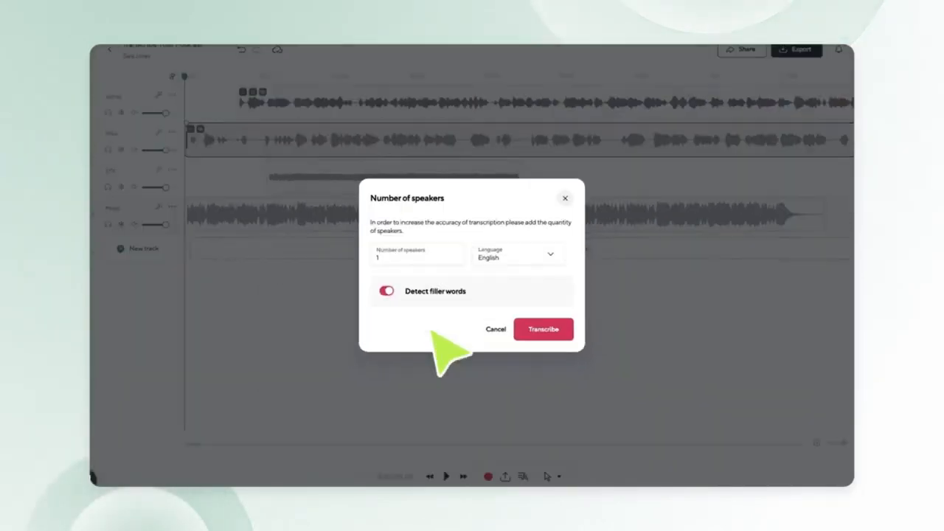
click(544, 329)
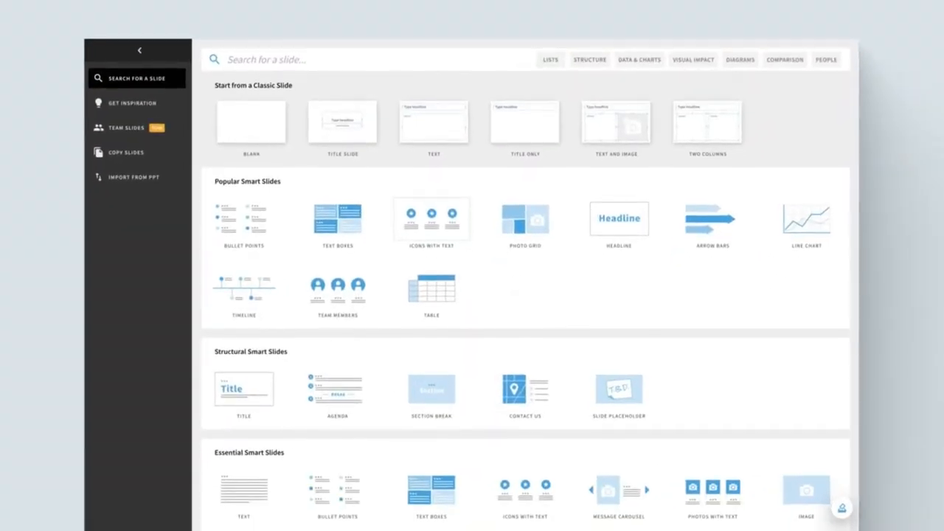
Scroll the Add Slide gallery down to the Team Members smart slide.
scroll(down, 3)
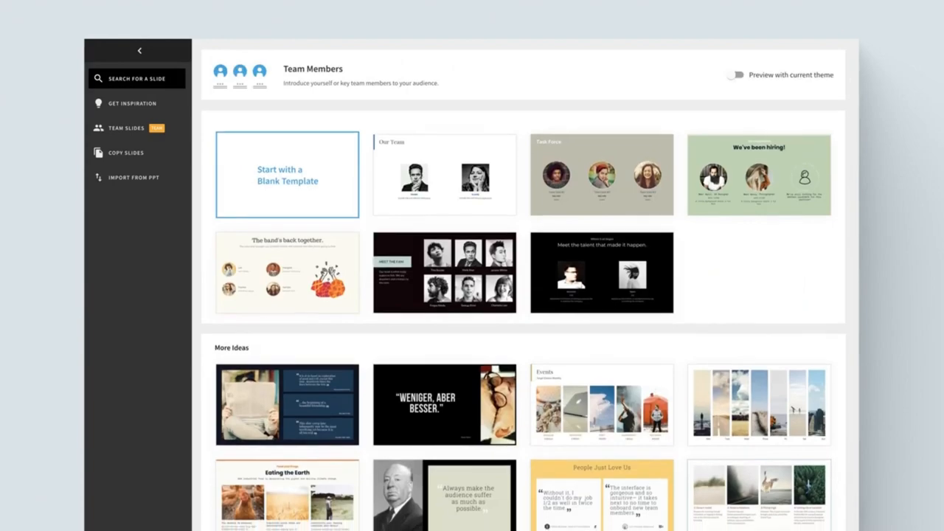
Pick a Team Members template and add an image to the slide.
click(444, 175)
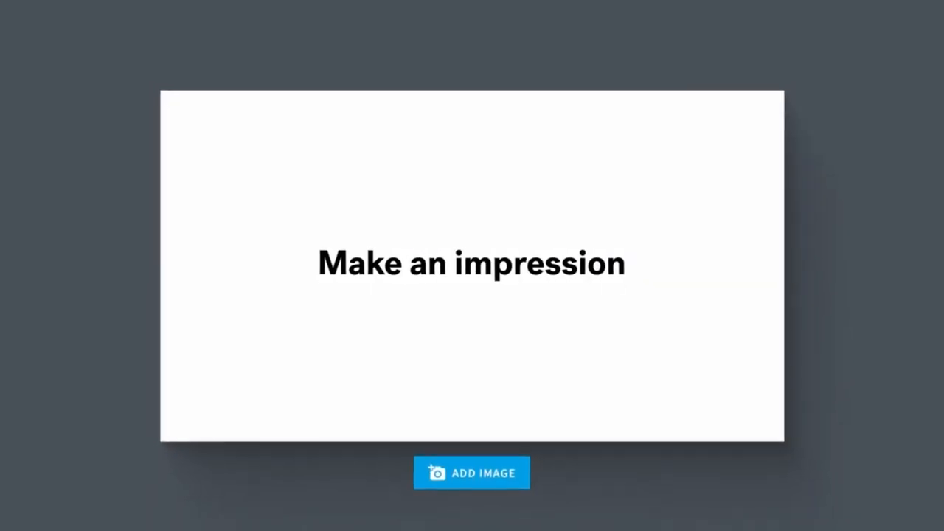
click(471, 472)
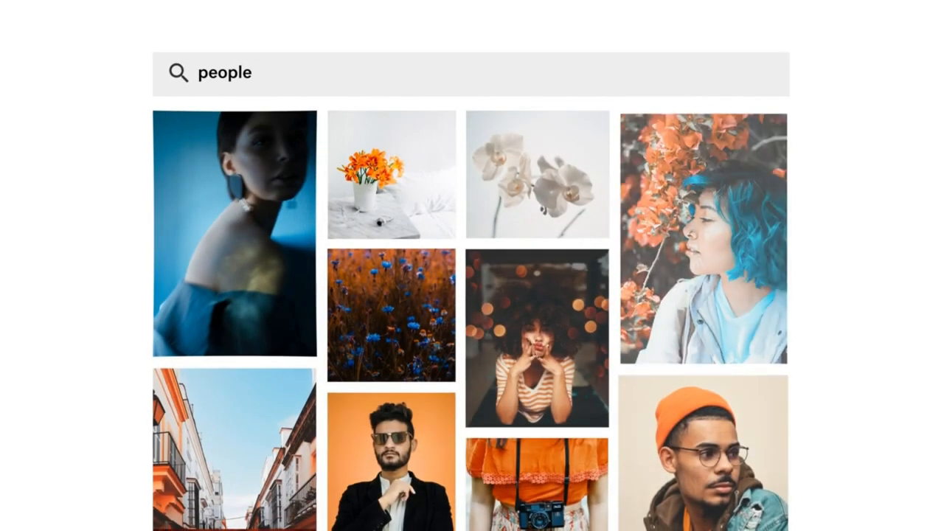